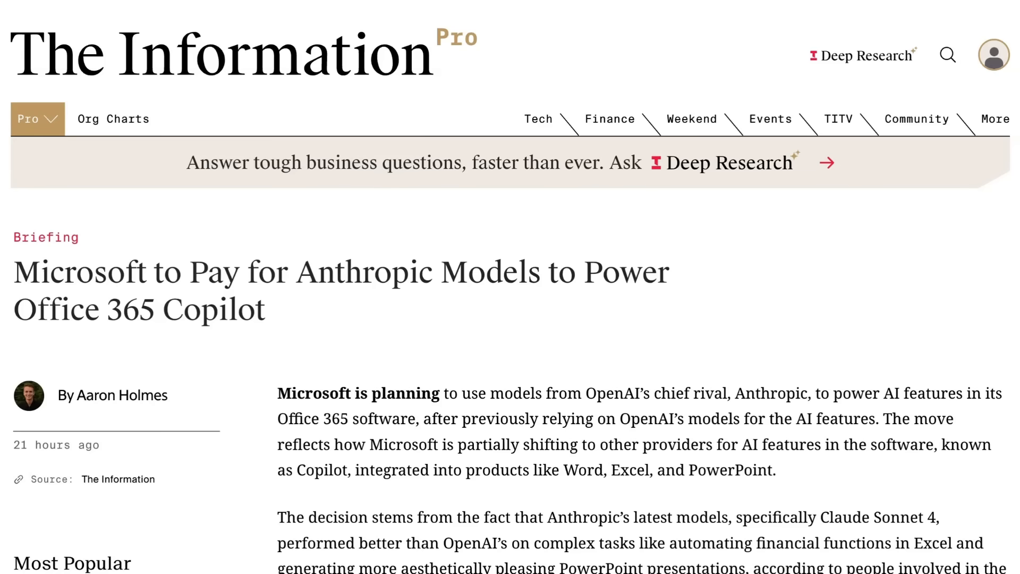
mouse_move(6, 346)
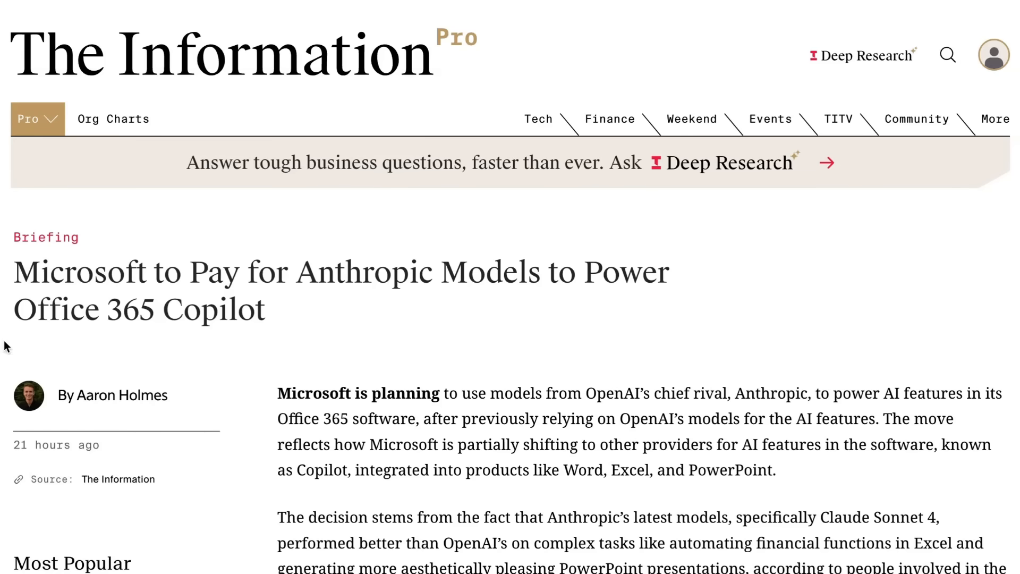
mouse_move(521, 344)
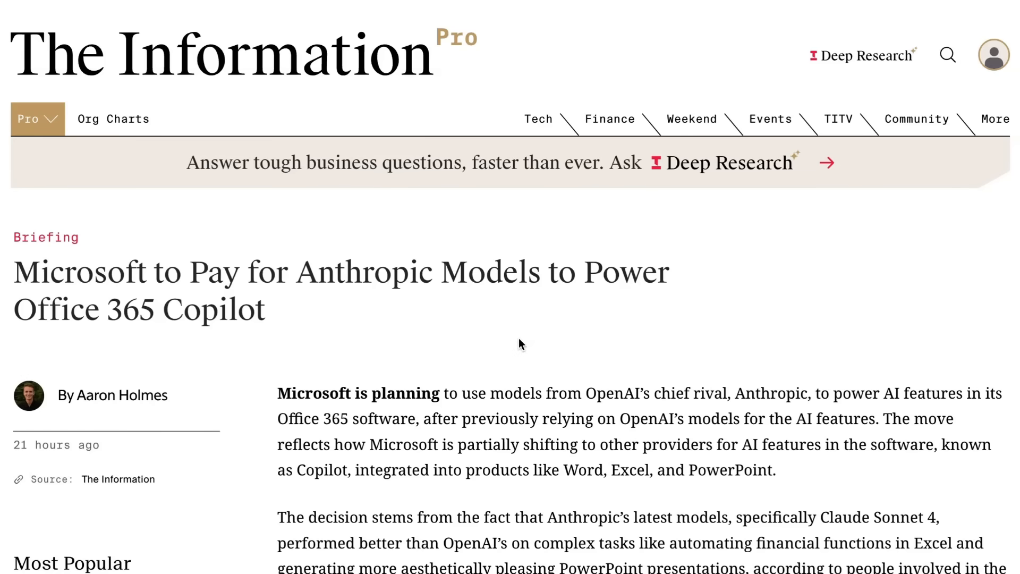
mouse_move(521, 343)
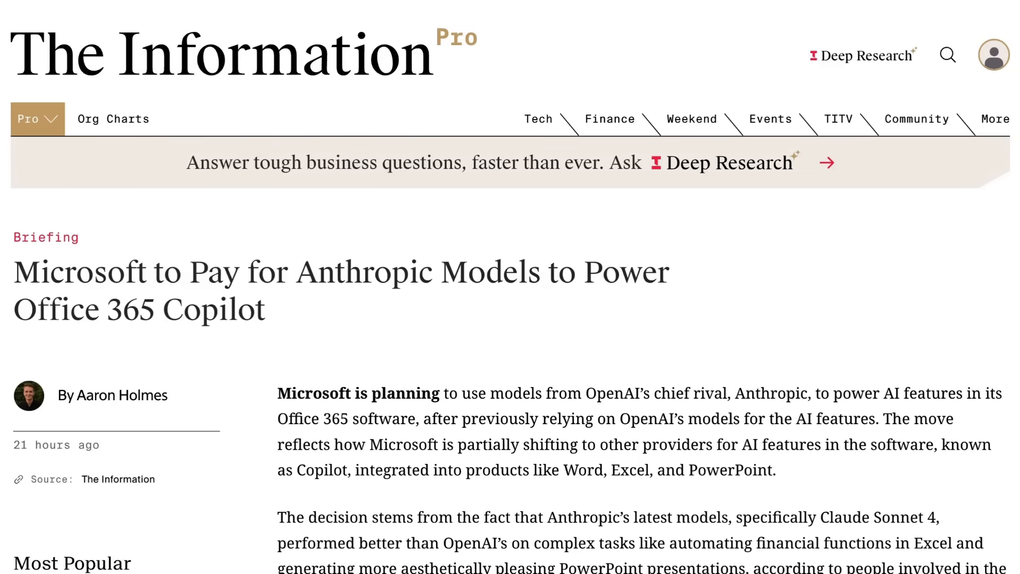
Scroll the briefing's opening paragraphs on Microsoft paying for Anthropic models, then back up.
scroll("down", 3)
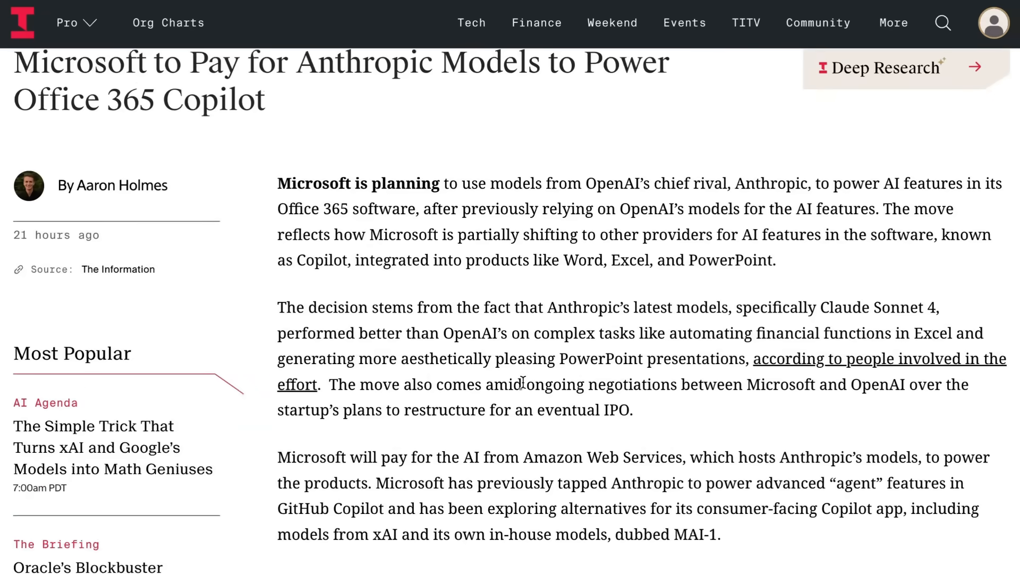
scroll("up", 3)
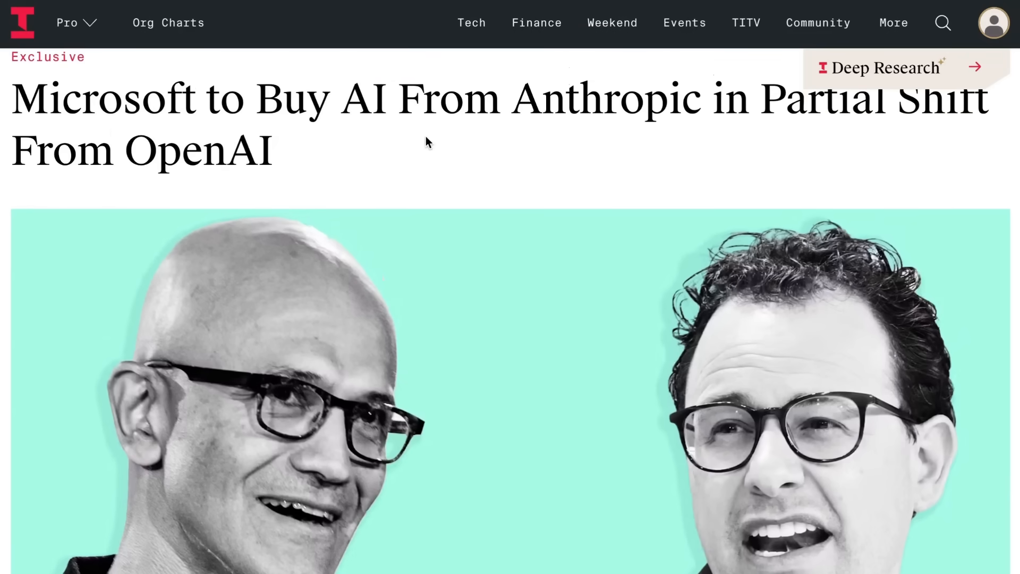
mouse_move(428, 142)
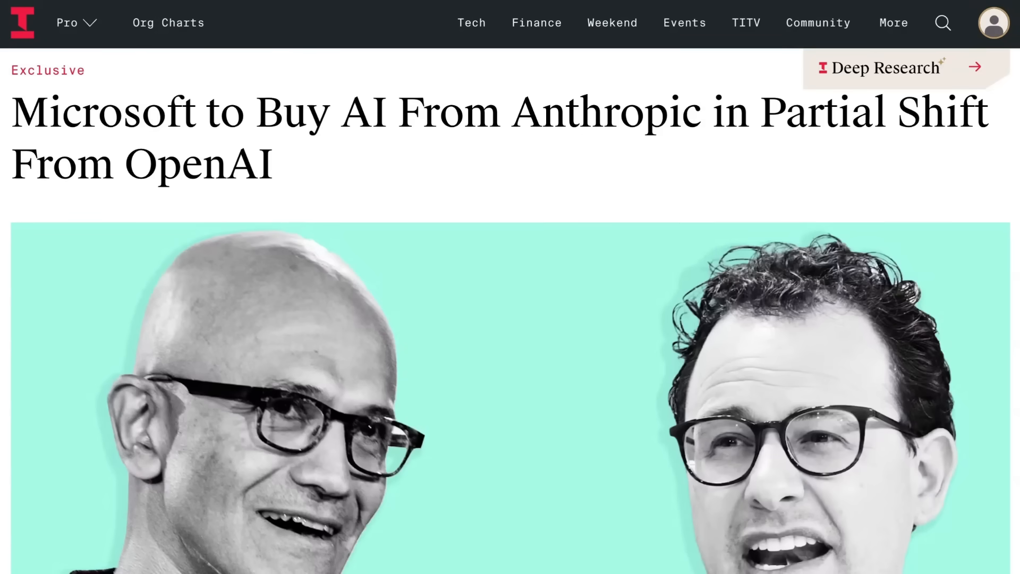
Scroll to the passage on $30-per-user Office AI pricing and 100 million Copilot users.
scroll("down", 3)
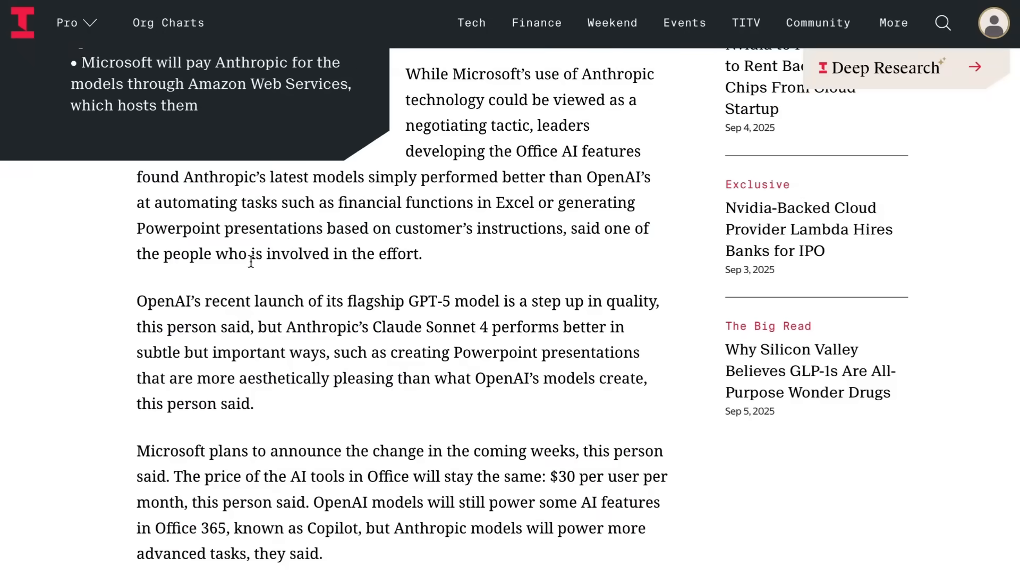
mouse_move(575, 230)
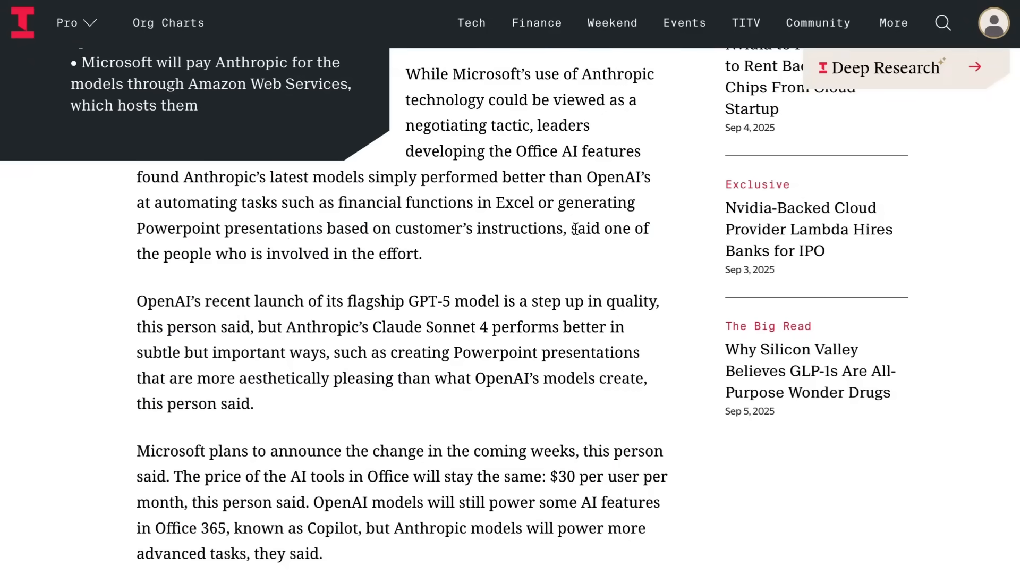
mouse_move(519, 273)
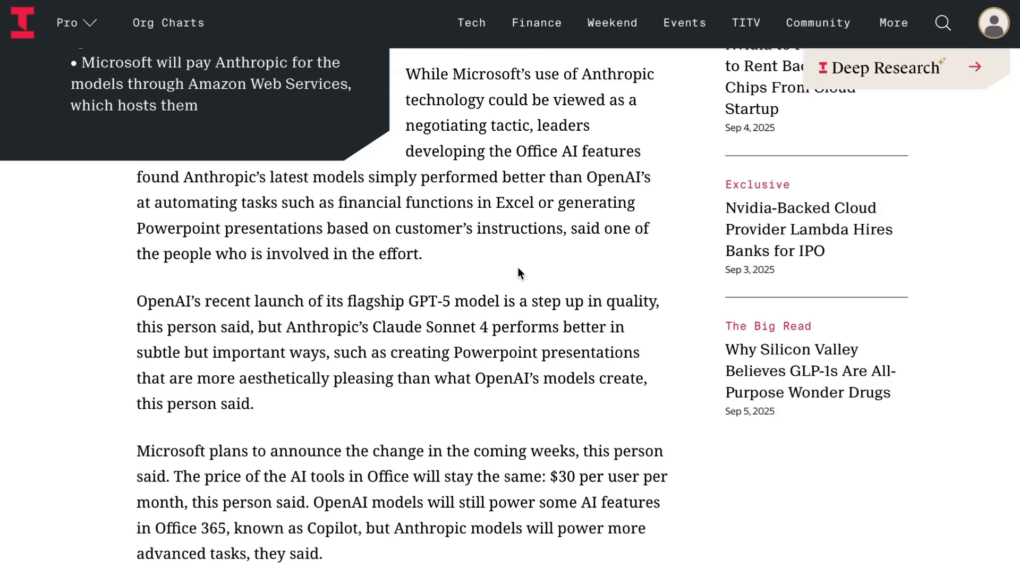
scroll("down", 3)
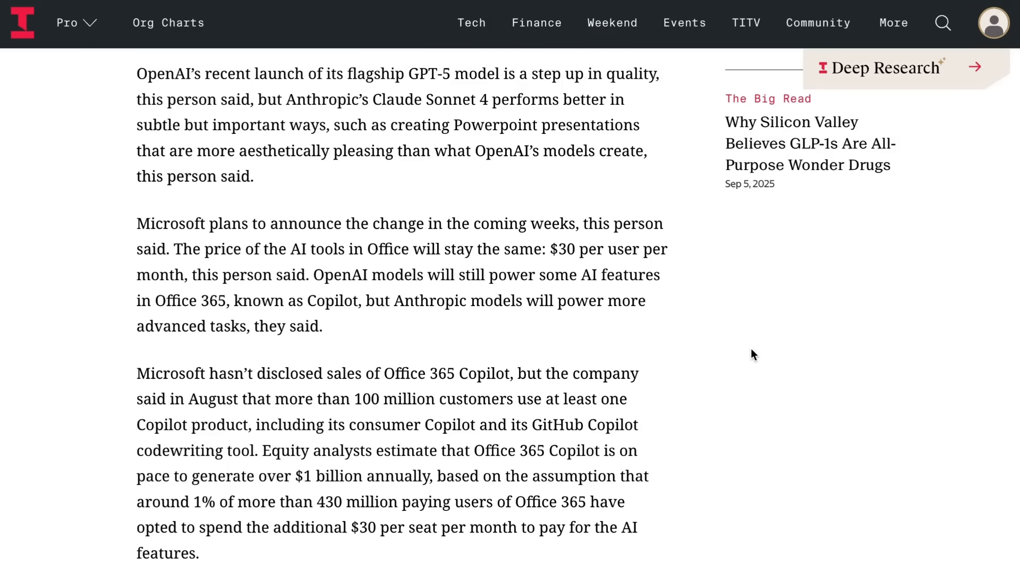
mouse_move(734, 328)
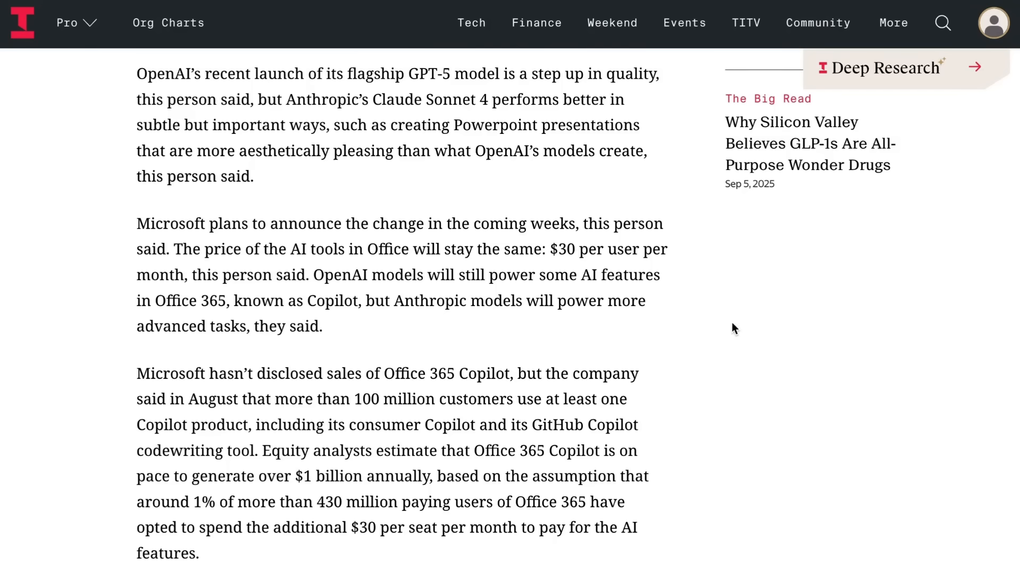
Scroll back up the Microsoft article before returning to Anthropic's Claude file-creation announcement.
scroll("up", 3)
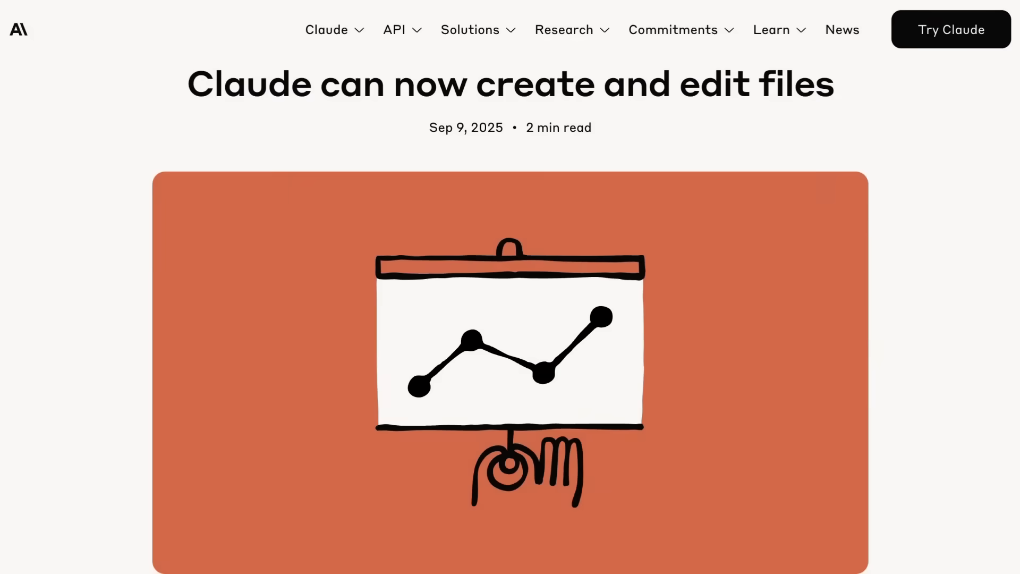
scroll("down", 3)
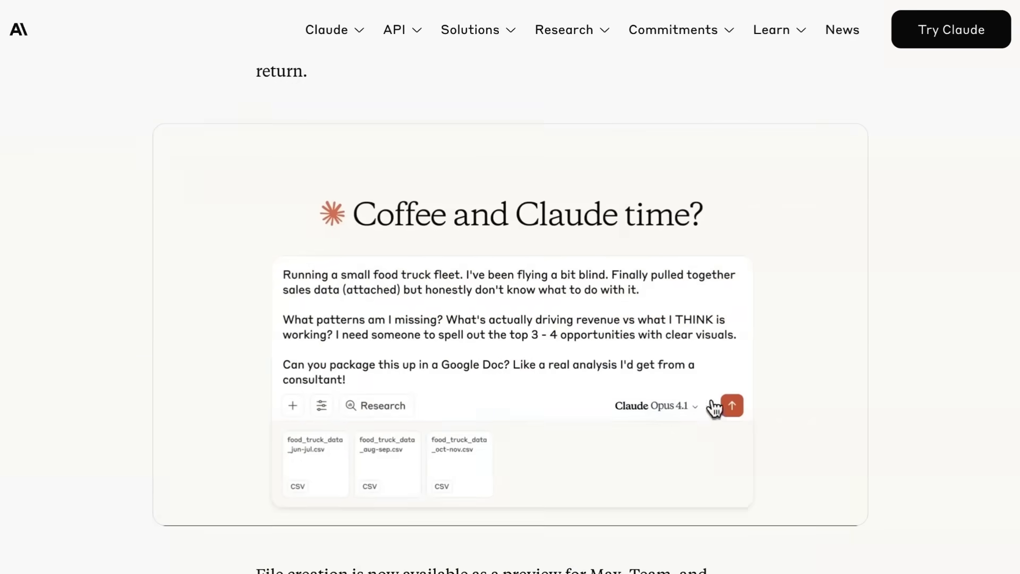
left_click(730, 405)
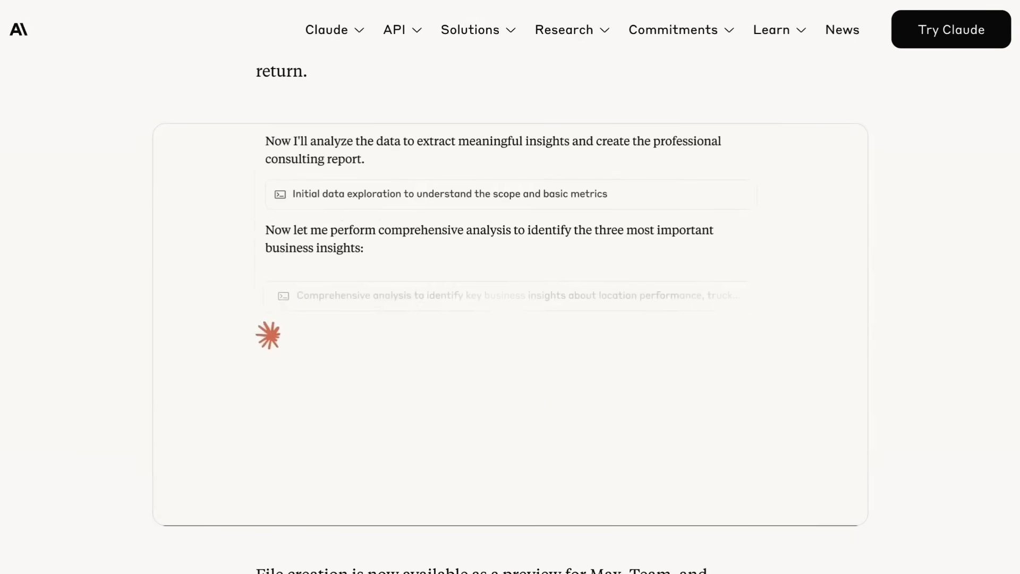
left_click(500, 296)
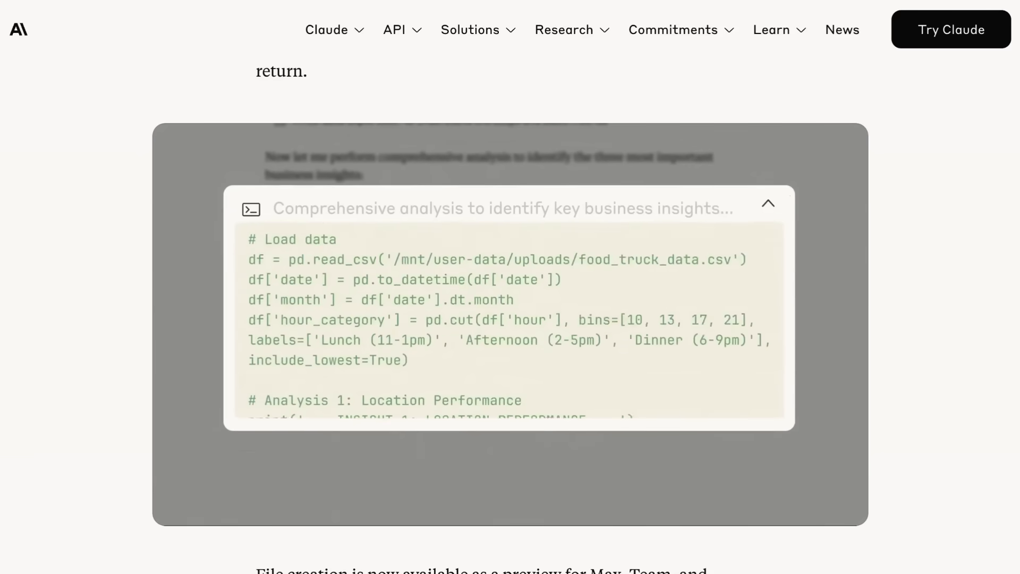
left_click(767, 203)
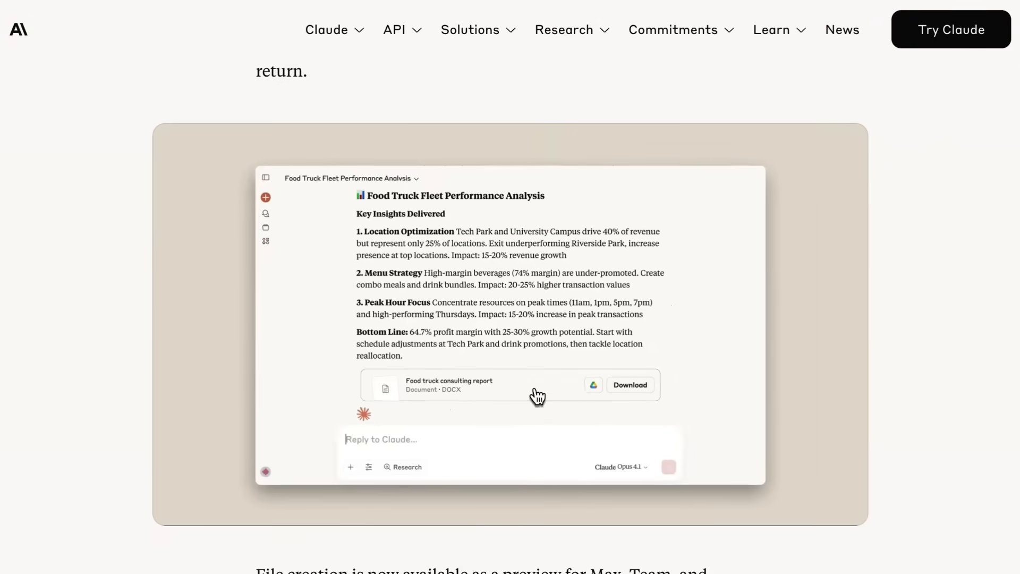
left_click(593, 384)
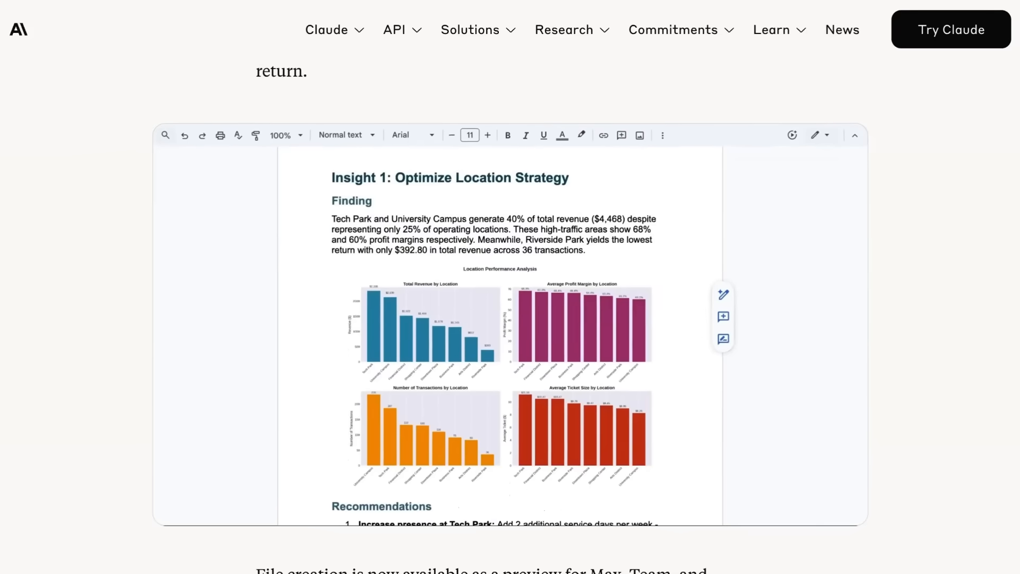
scroll("down", 3)
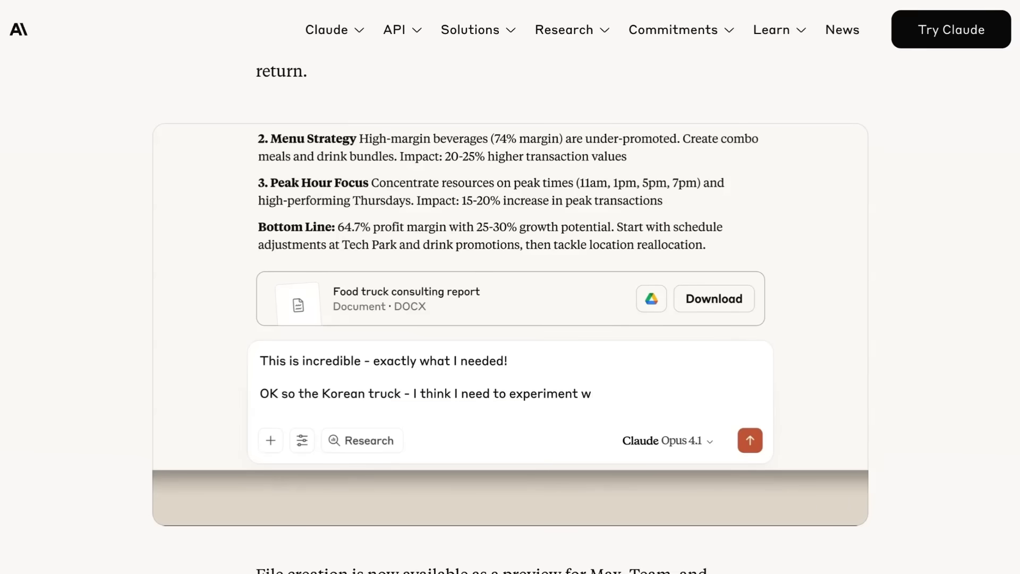
type("with prices. Can you build an Excel model where I can test different price points? Like if I bump Korean BBQ bowl prices, what happens to profit?")
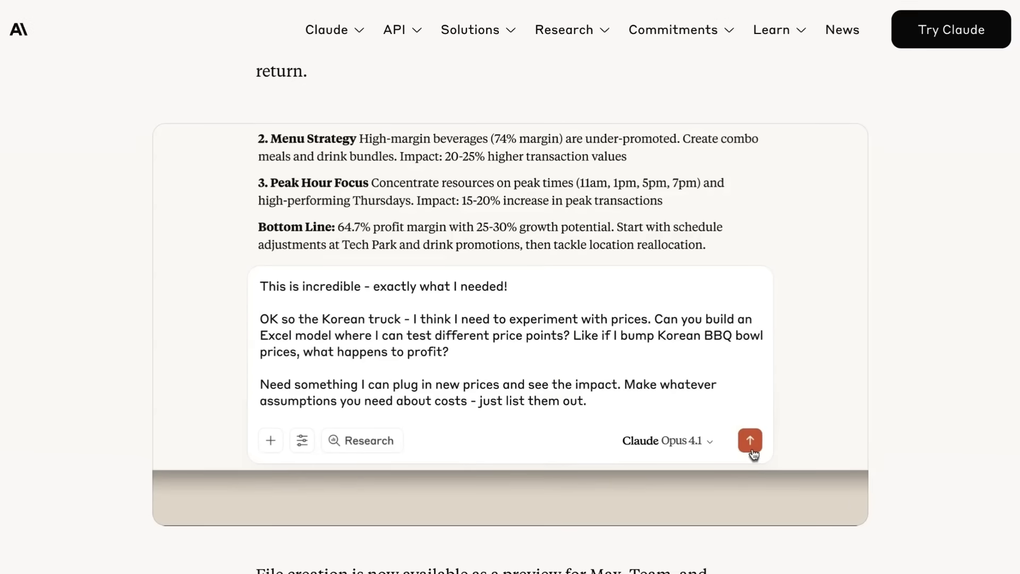
left_click(749, 439)
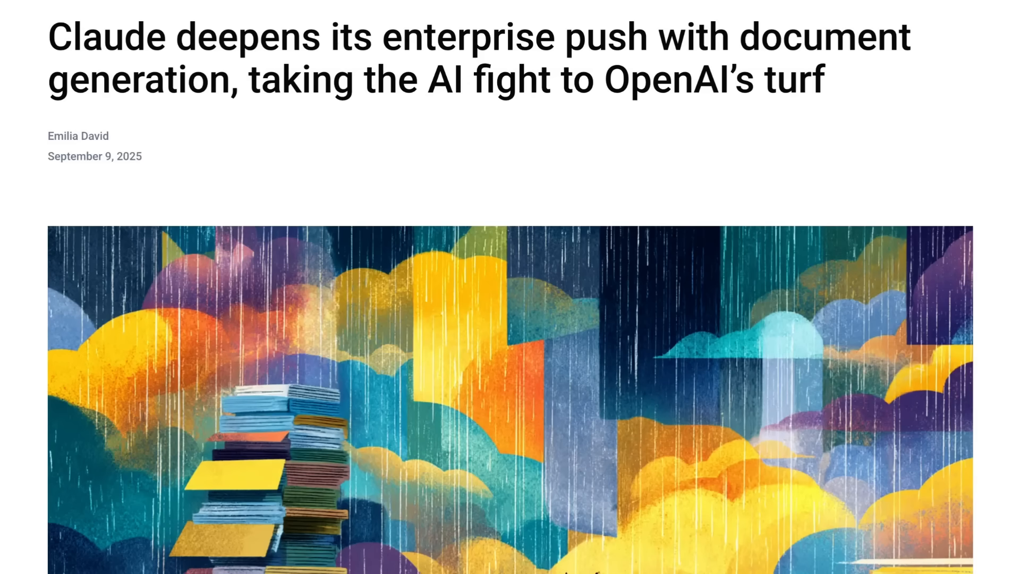
scroll("down", 3)
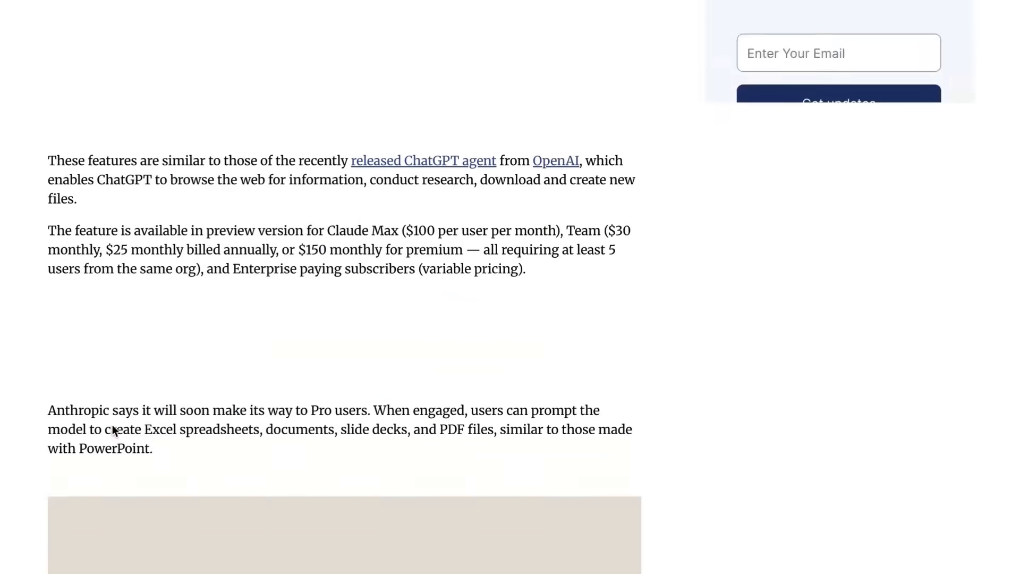
scroll("up", 3)
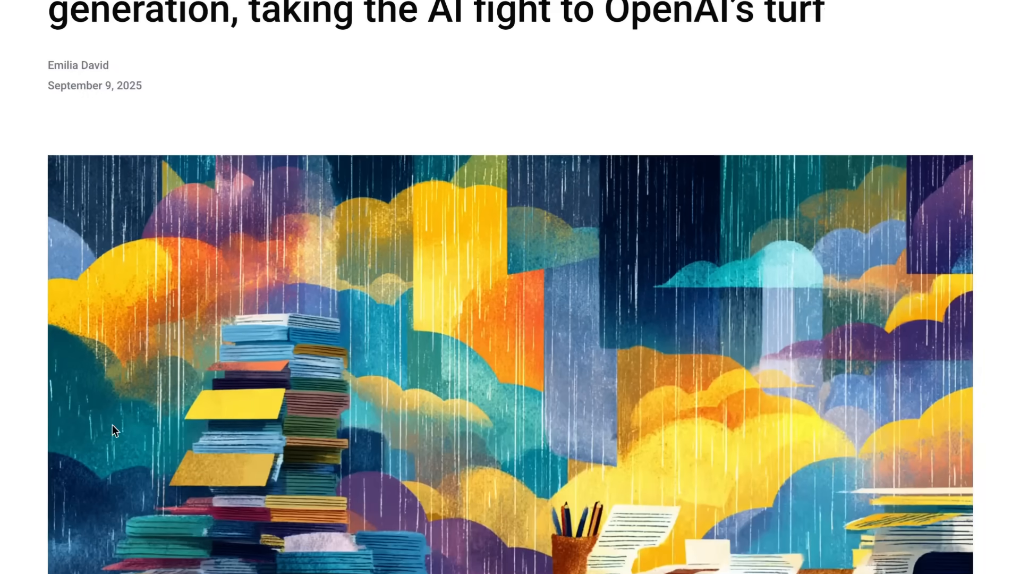
scroll("up", 3)
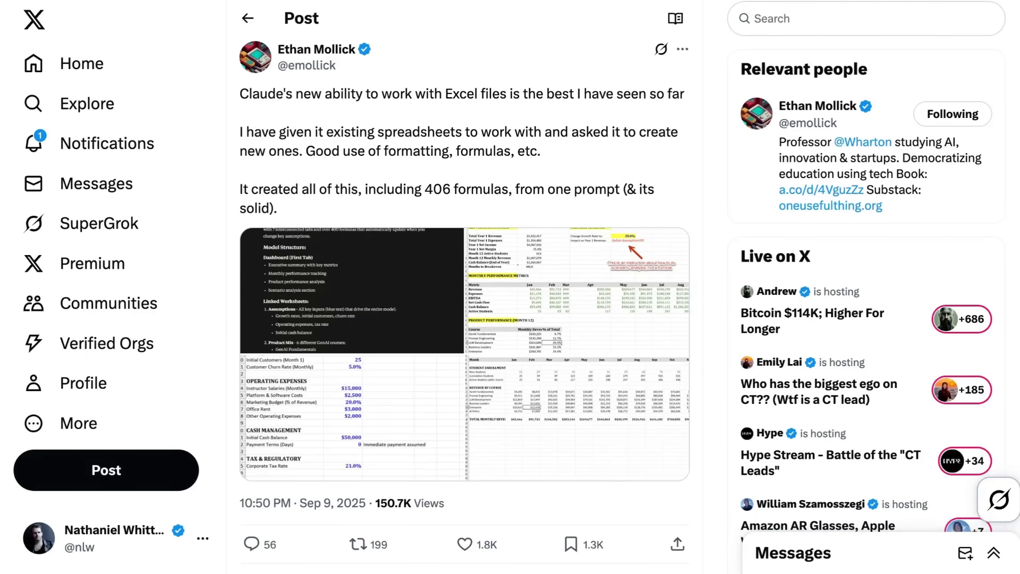
mouse_move(245, 77)
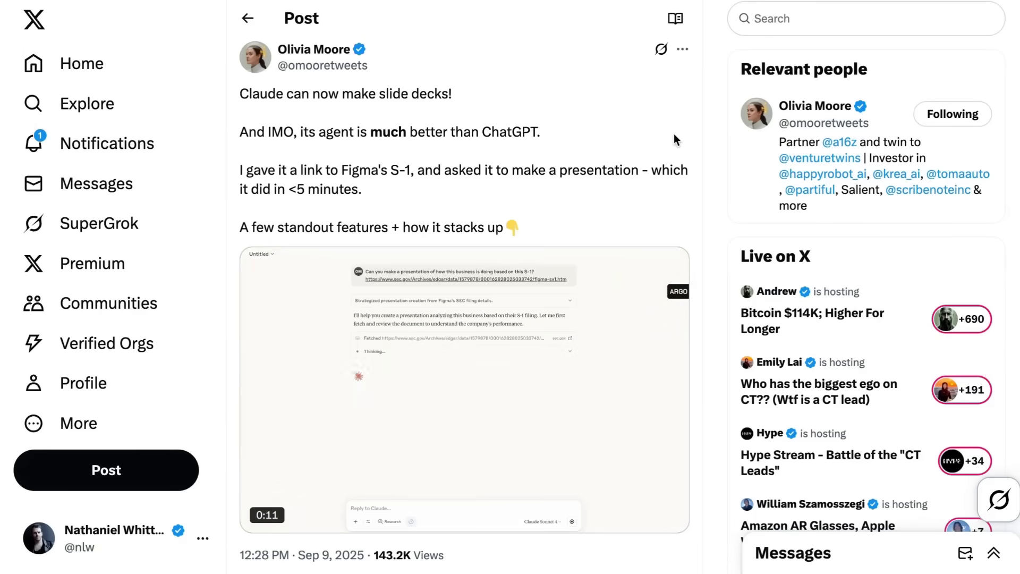
scroll("down", 3)
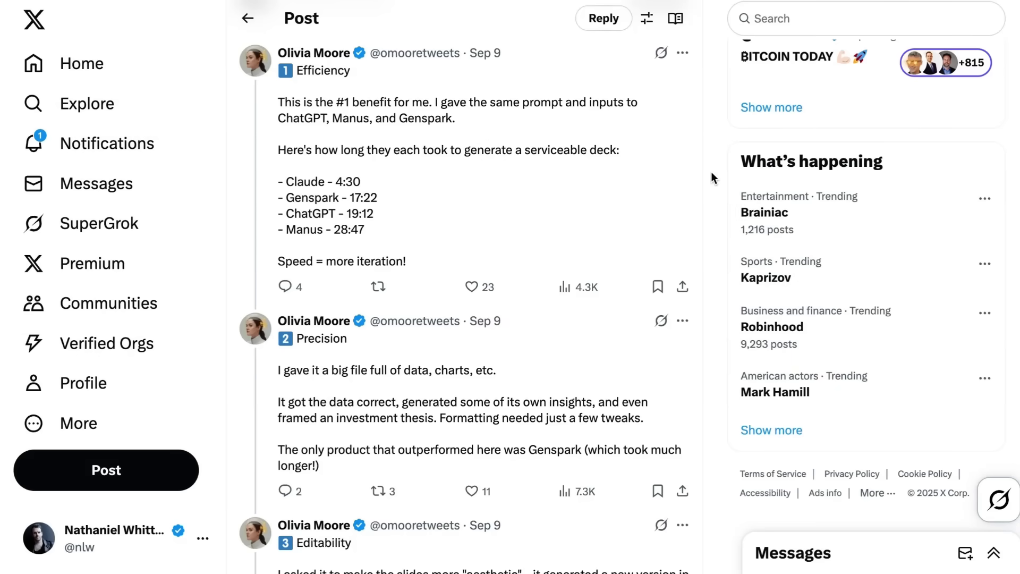
mouse_move(700, 227)
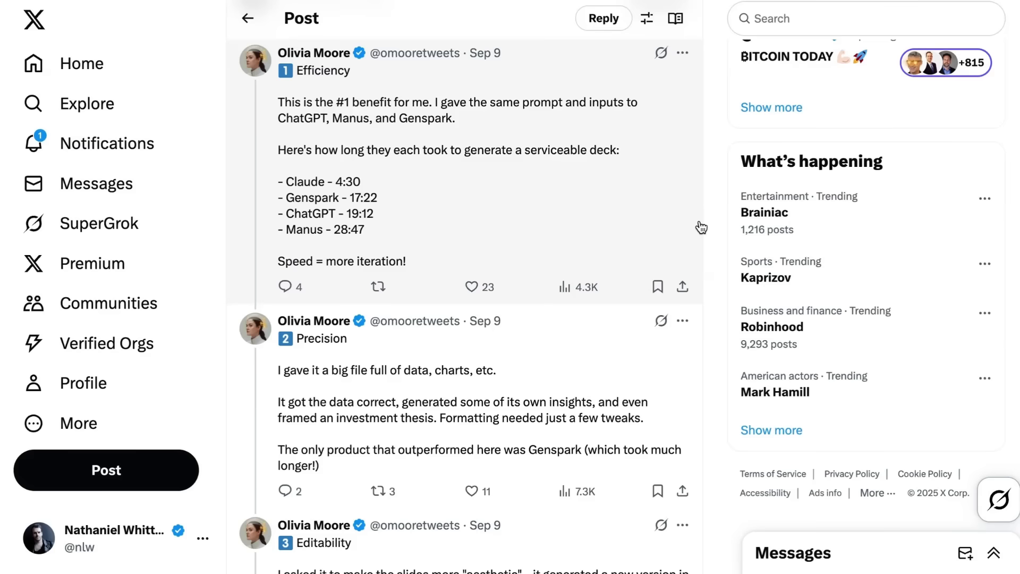
scroll("down", 3)
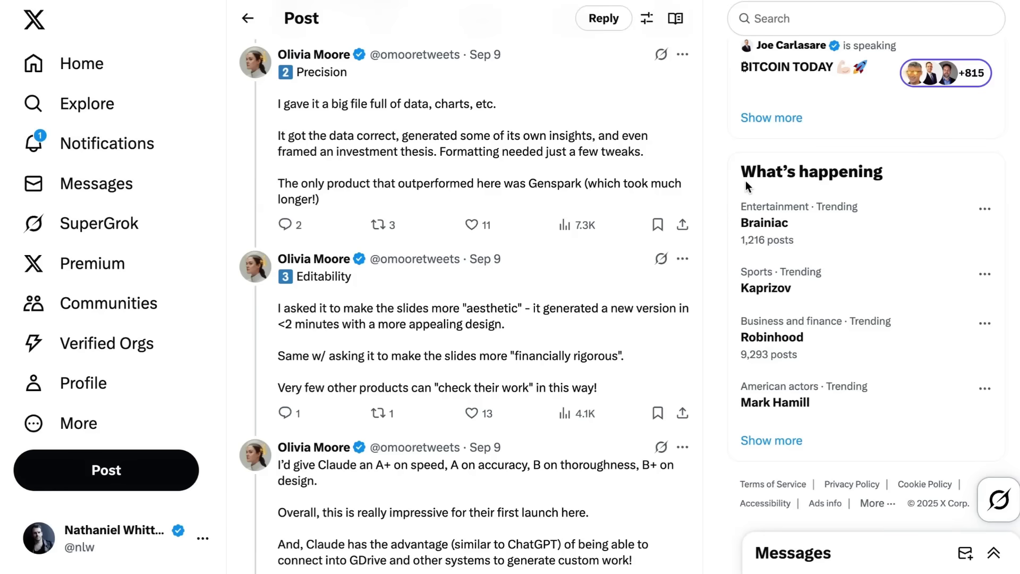
scroll("down", 3)
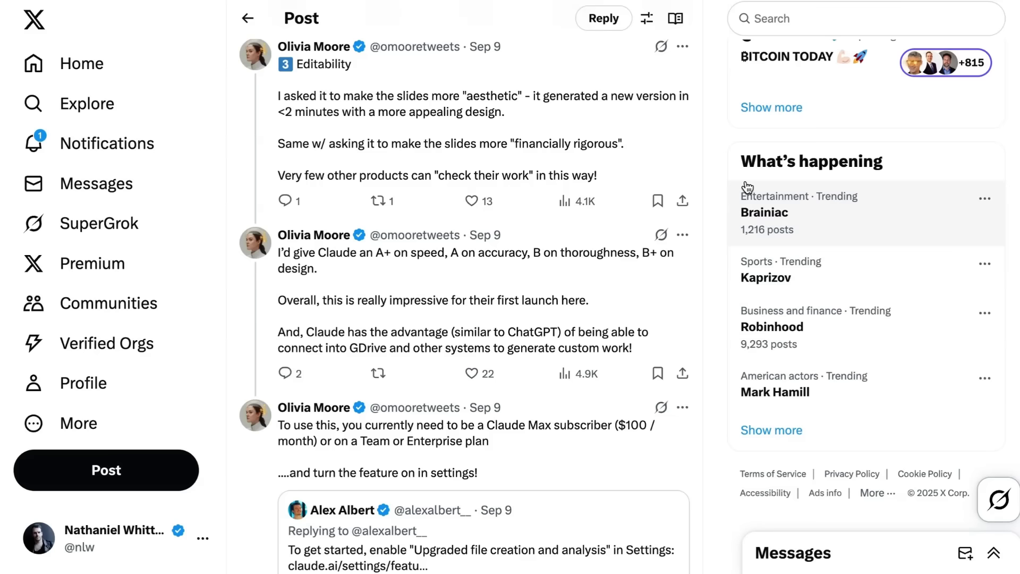
scroll("up", 3)
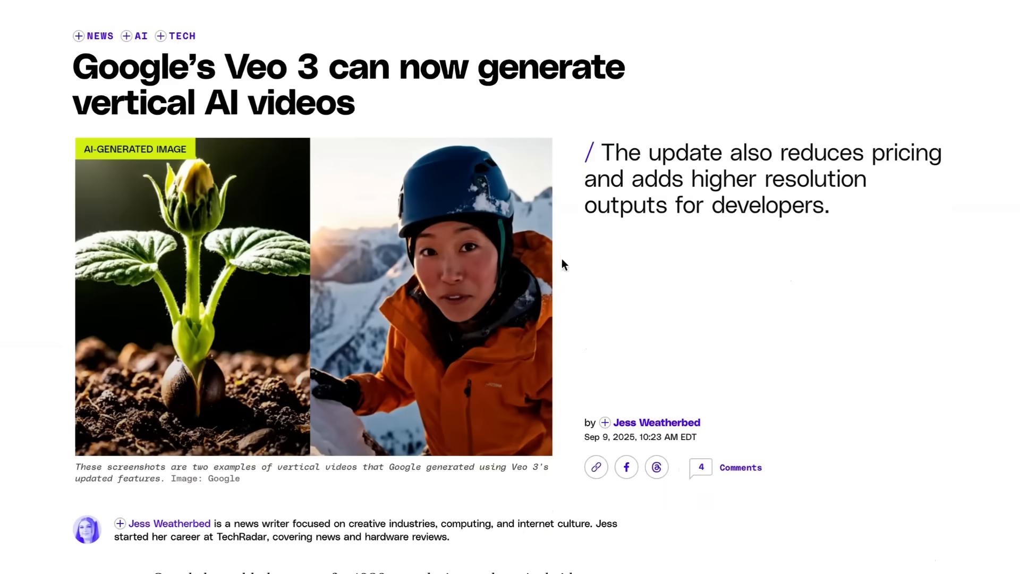
mouse_move(1013, 424)
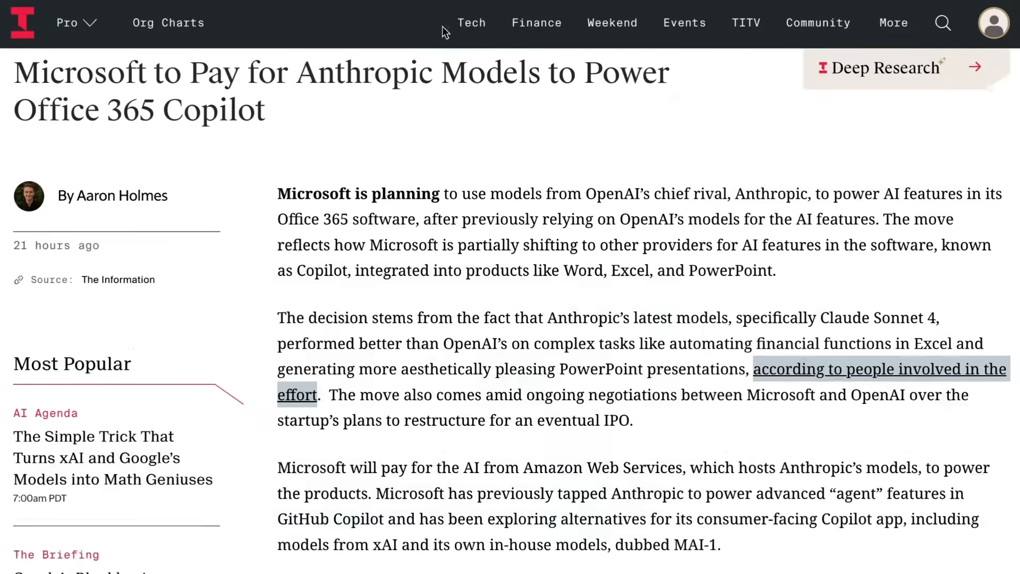
scroll("down", 3)
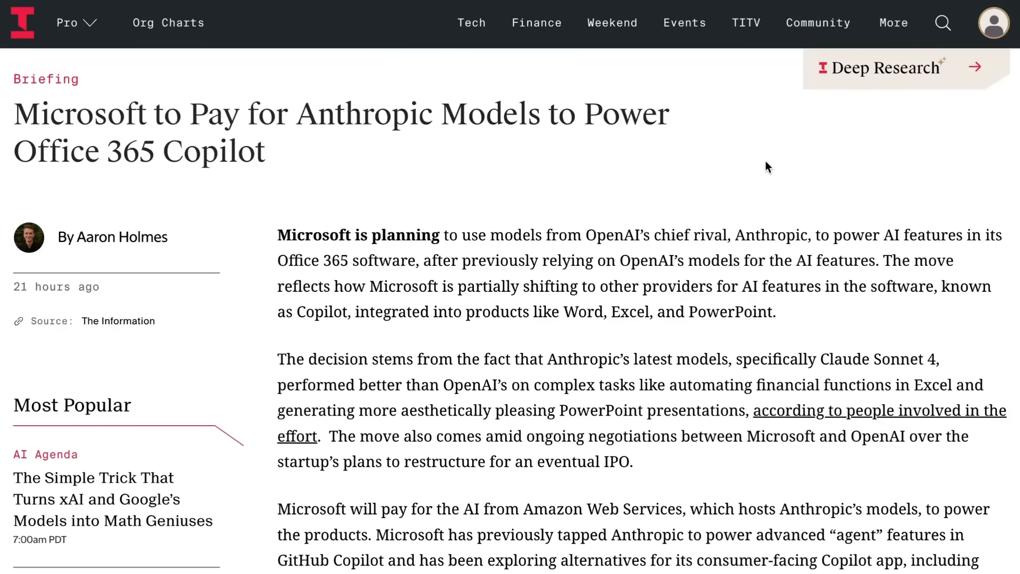
mouse_move(698, 234)
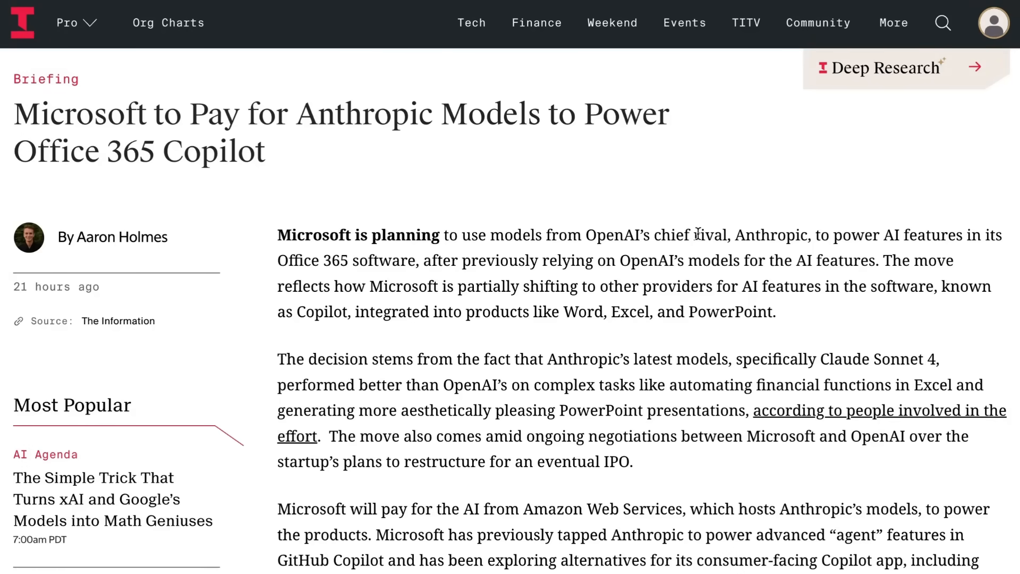